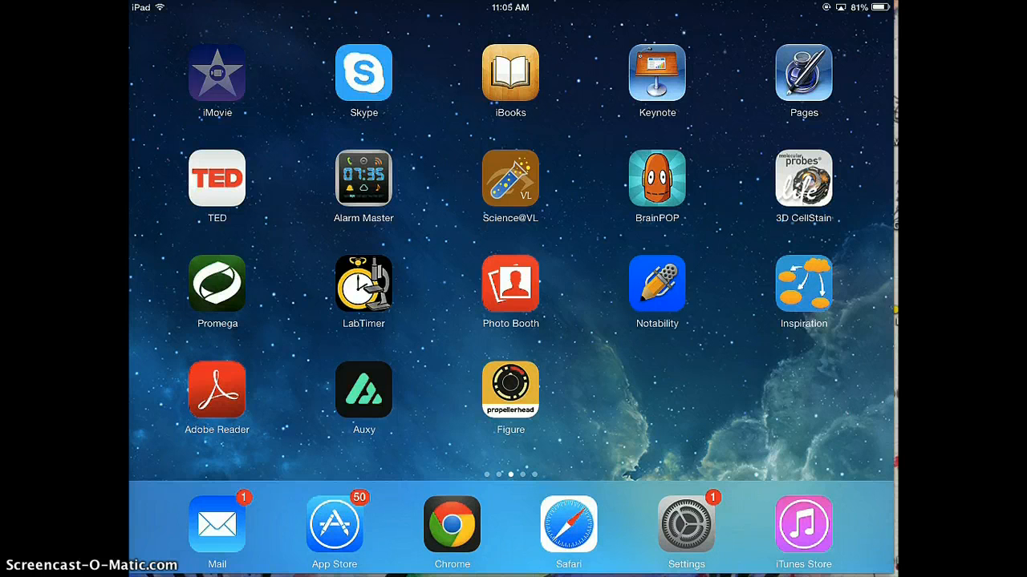
# Launch iMovie and start a new project to reach the Movie-or-Trailer chooser
pyautogui.click(217, 73)
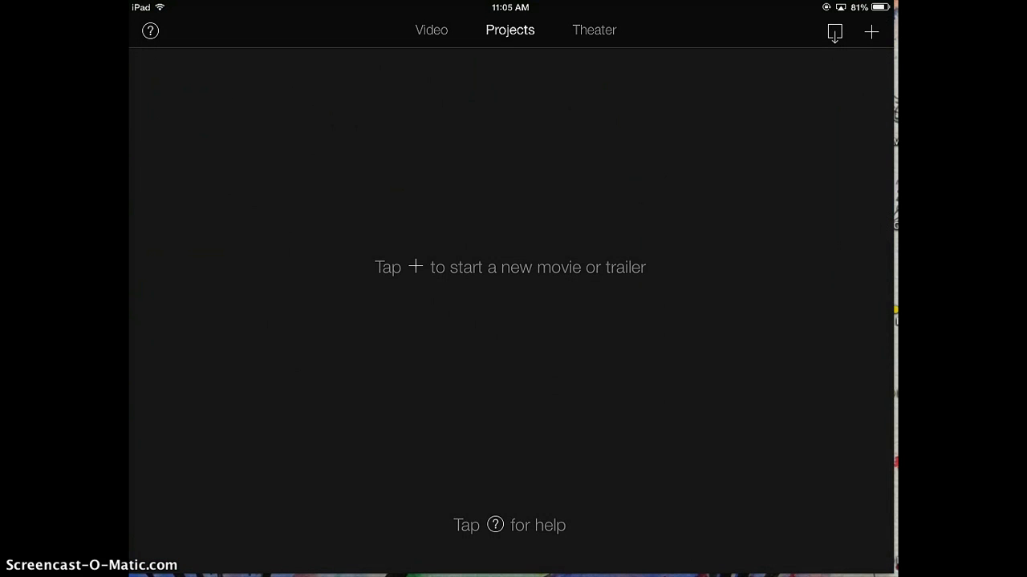
pyautogui.moveTo(388, 32)
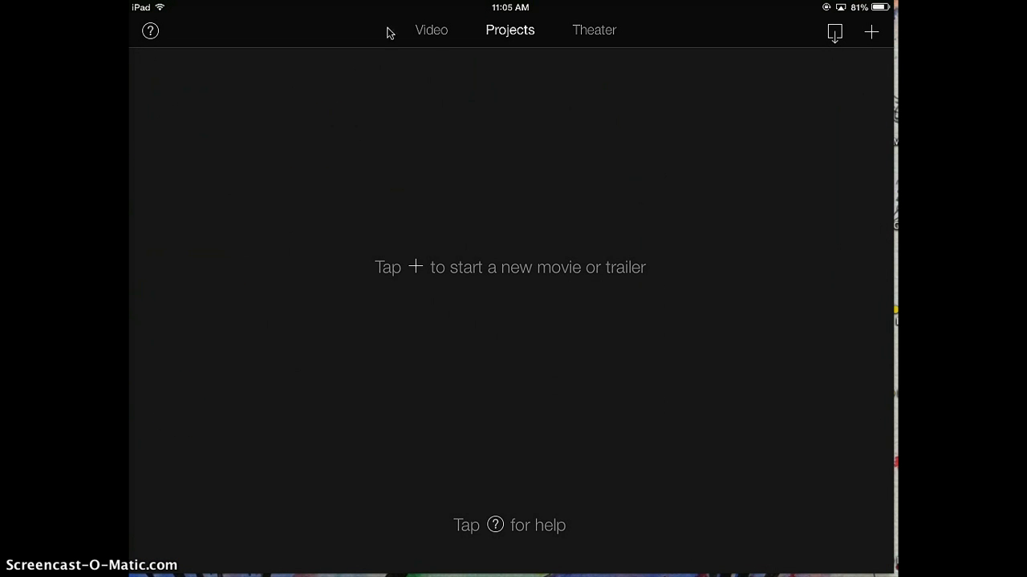
pyautogui.click(511, 30)
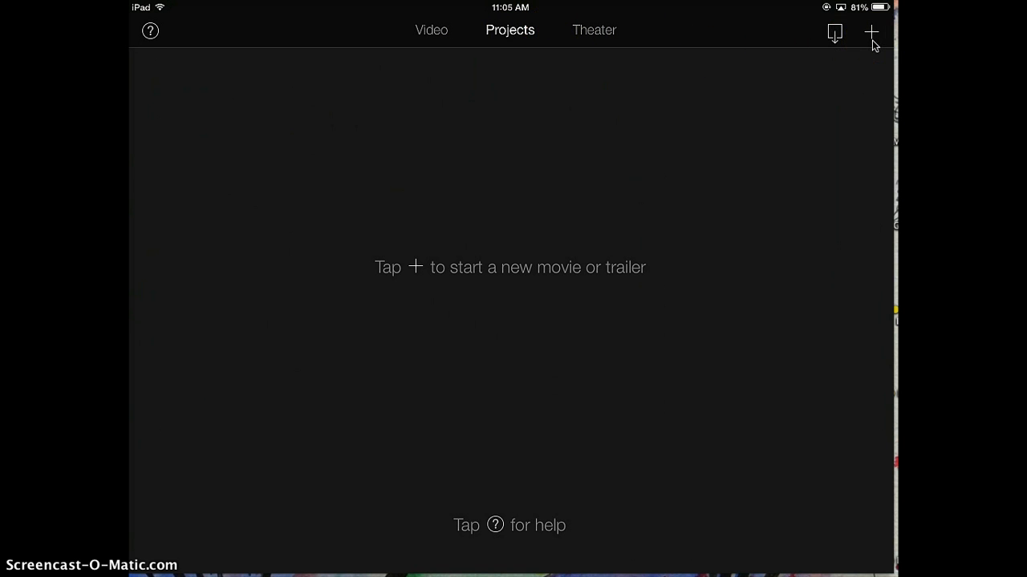
pyautogui.click(871, 32)
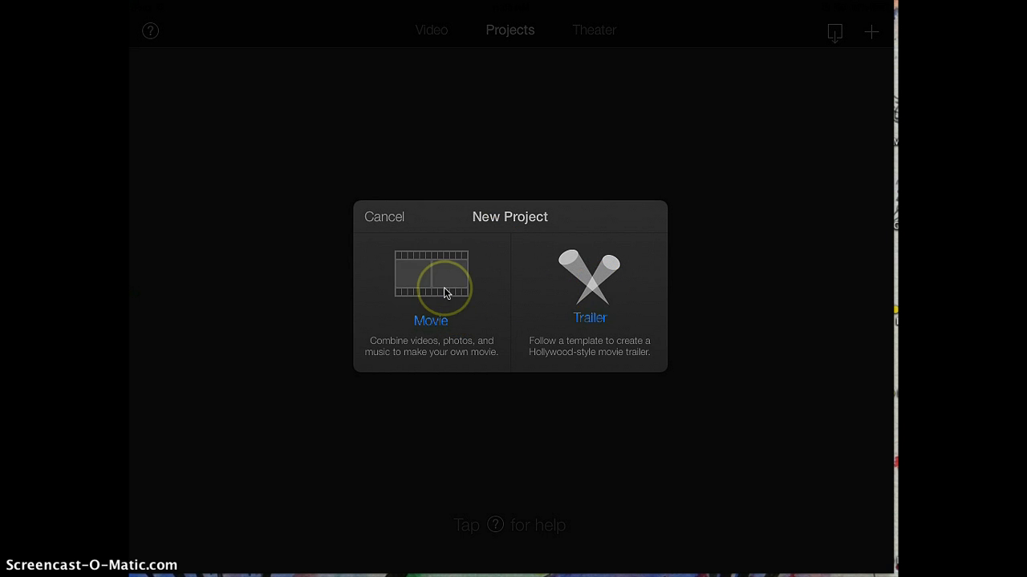
# Create 'My Movie' as a Movie with the Simple theme, then show the Video clips
pyautogui.click(431, 288)
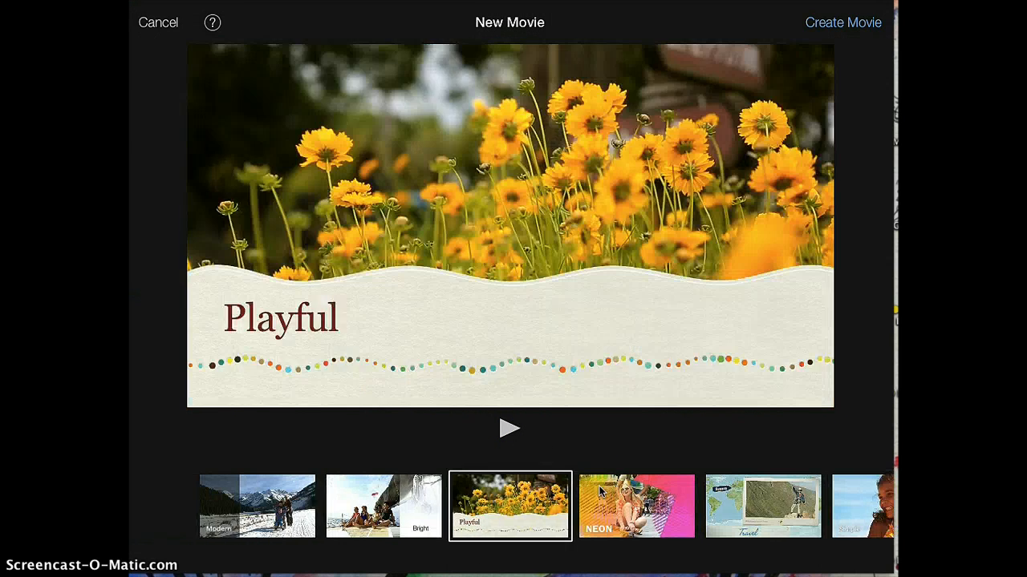
pyautogui.click(256, 505)
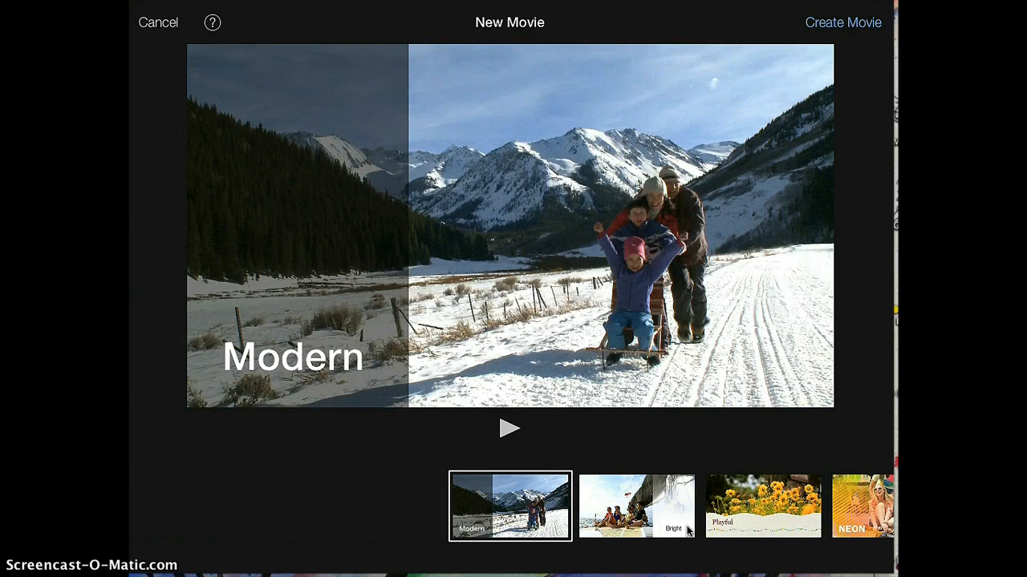
pyautogui.click(636, 505)
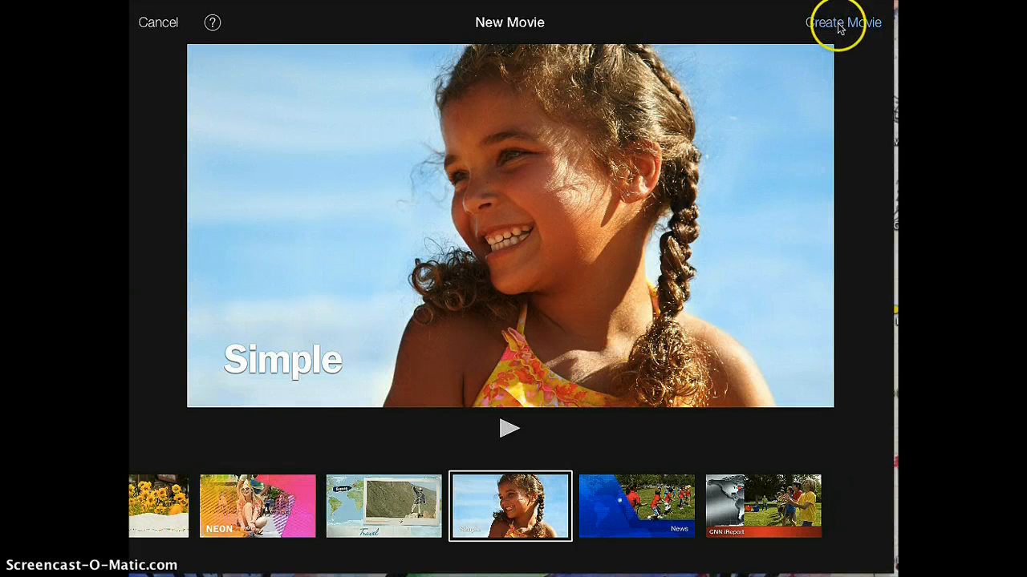
pyautogui.click(843, 22)
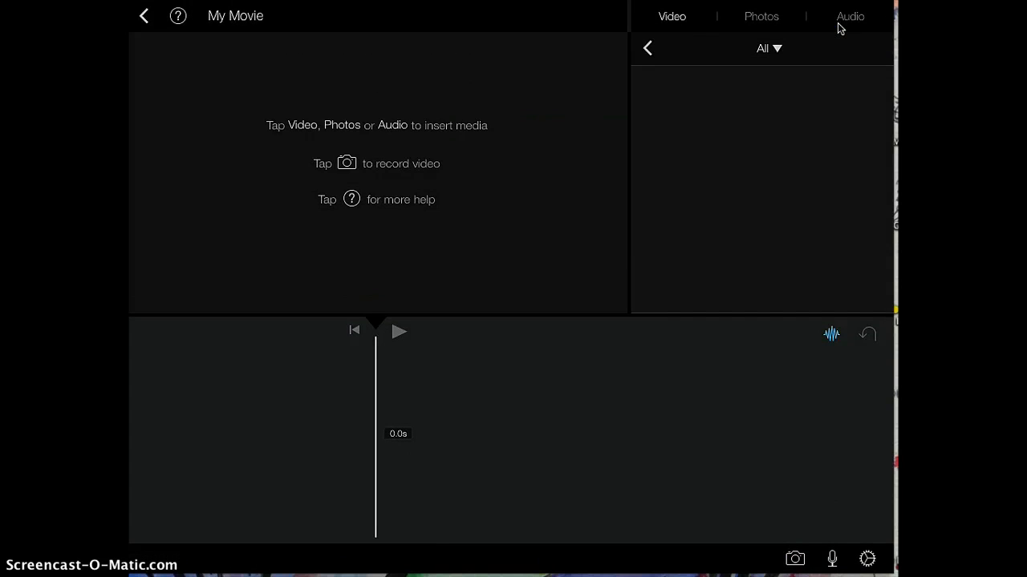
pyautogui.click(672, 16)
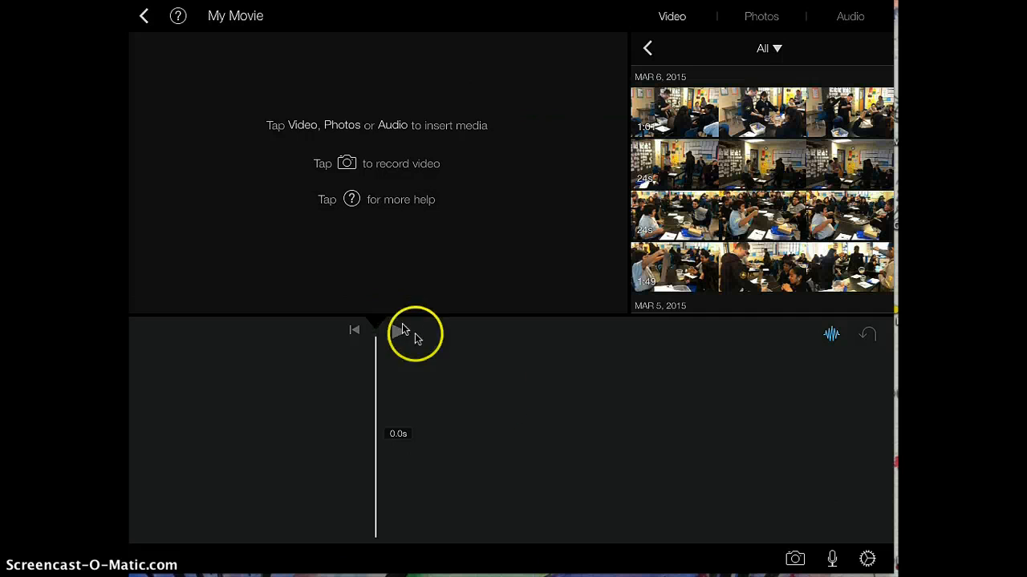